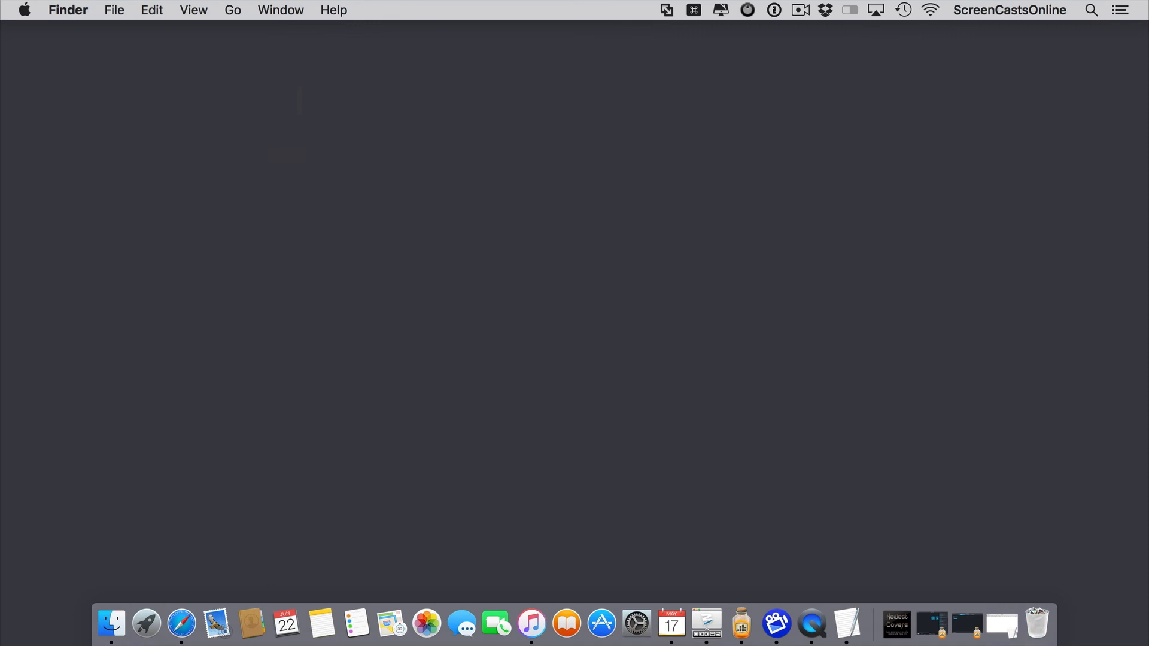
mouse_move(635, 625)
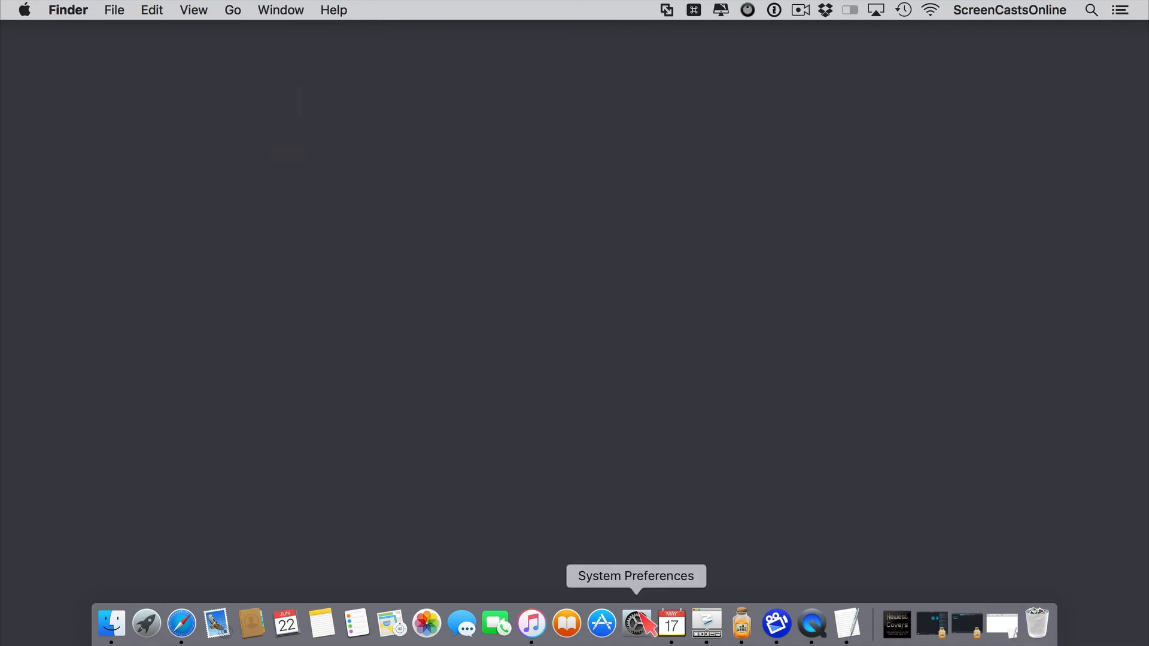
Launch System Preferences from the Dock to reach the Dictation & Speech pane
click(636, 625)
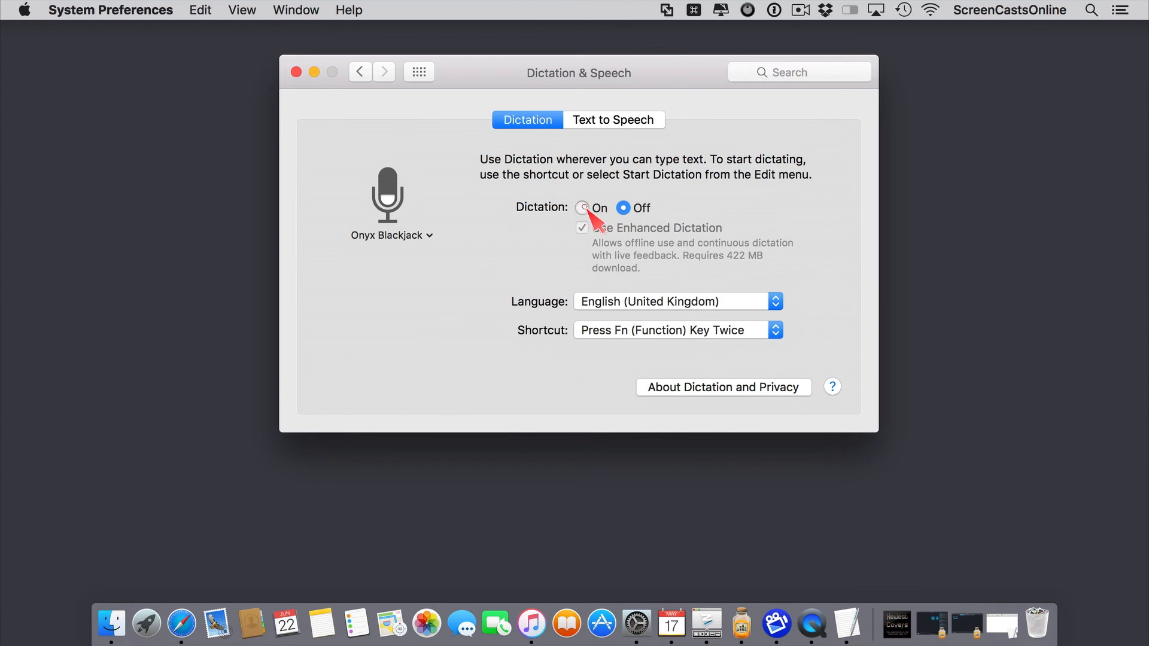
Switch Dictation to On and accept Use Enhanced Dictation for offline, continuous use
click(582, 208)
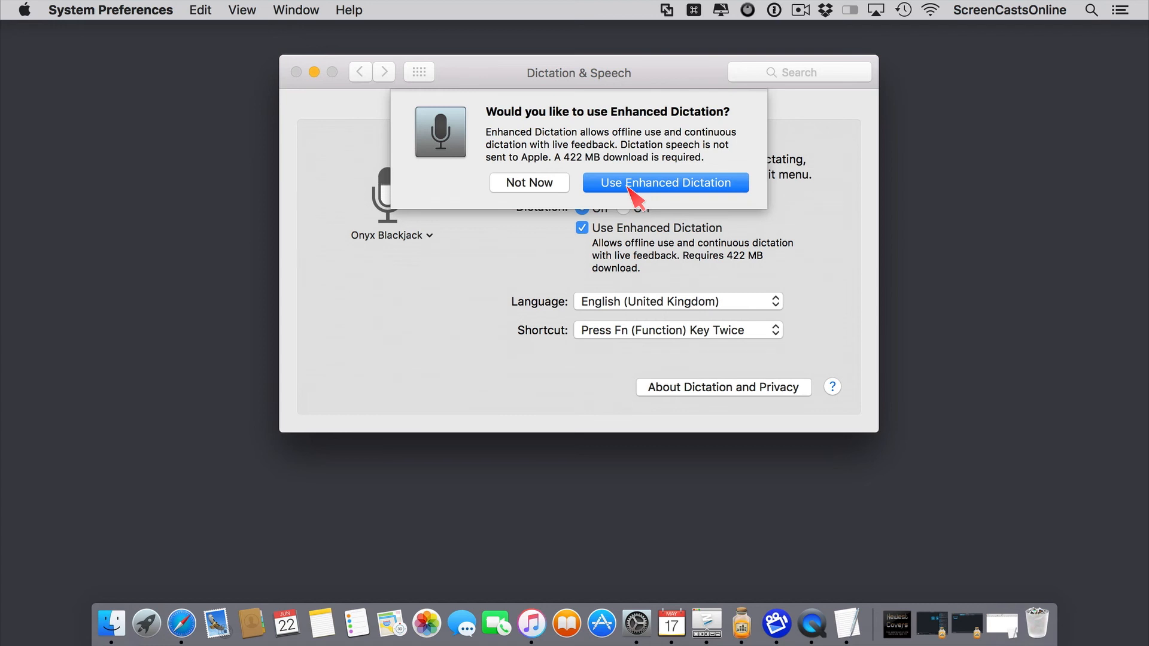
click(664, 182)
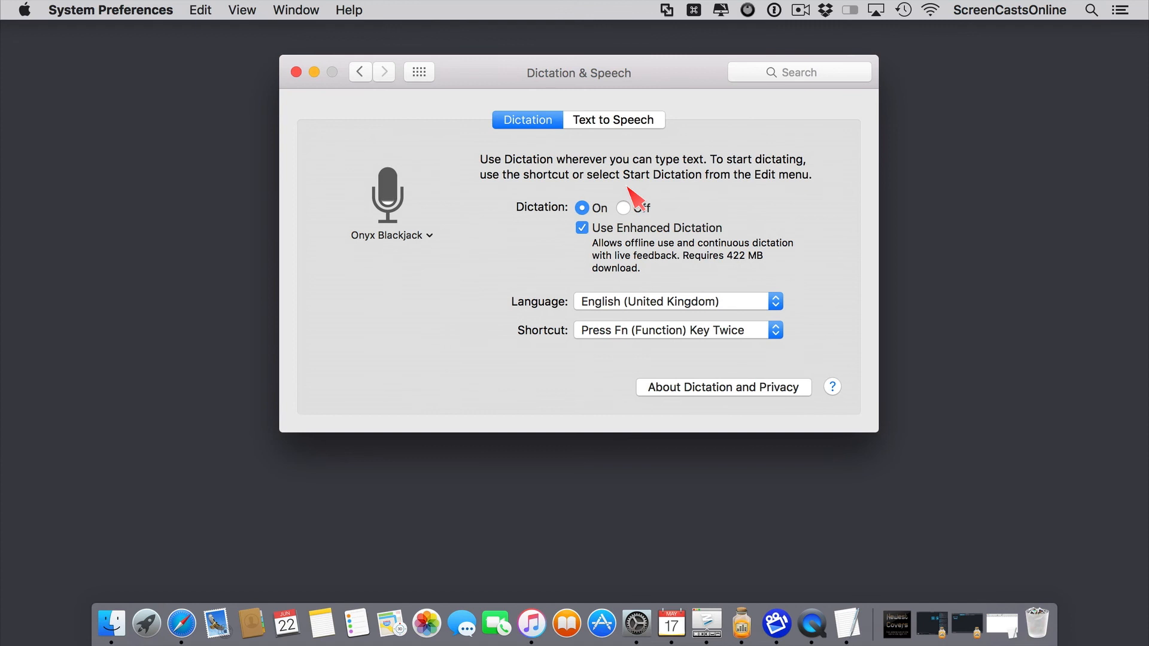
click(582, 227)
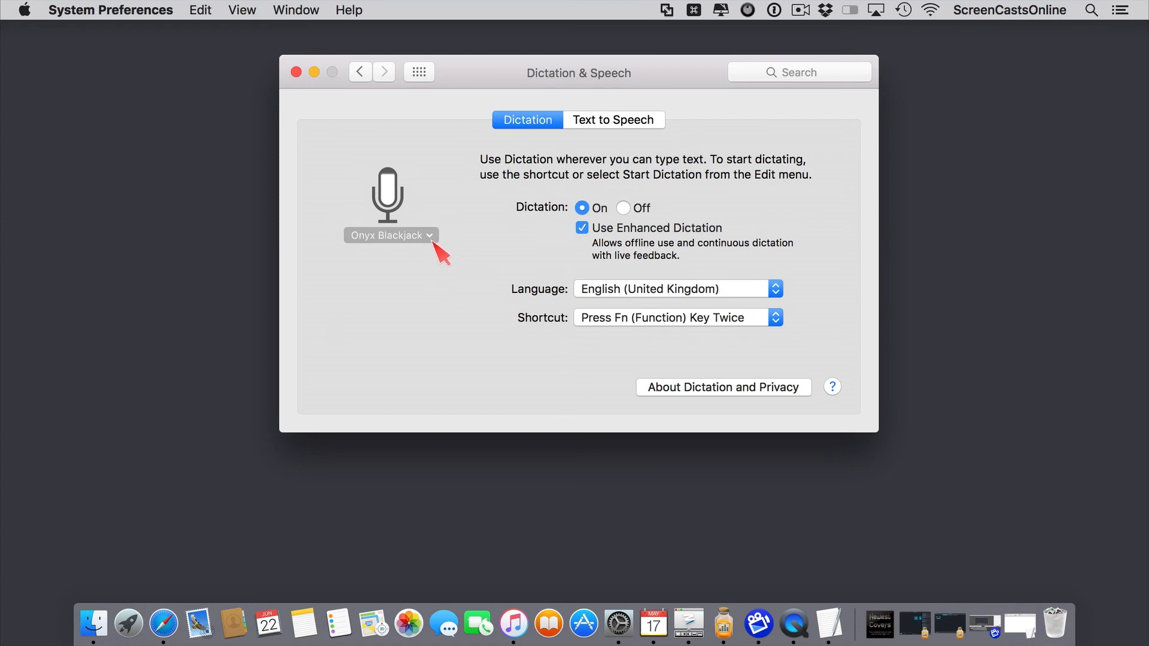
click(390, 235)
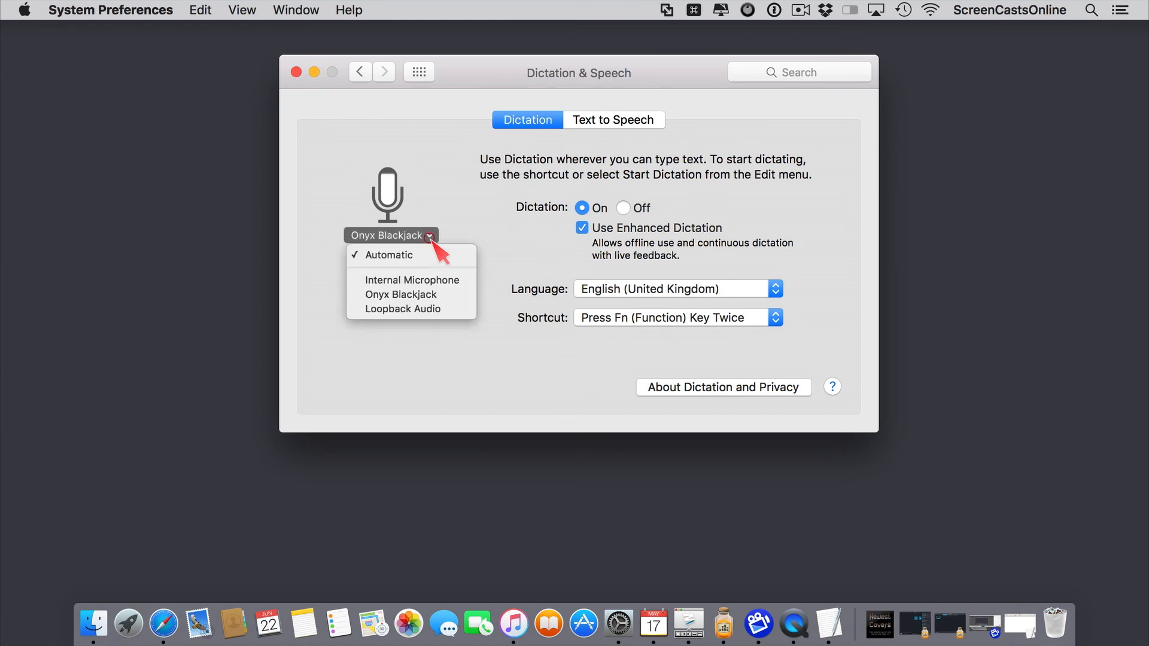
mouse_move(439, 252)
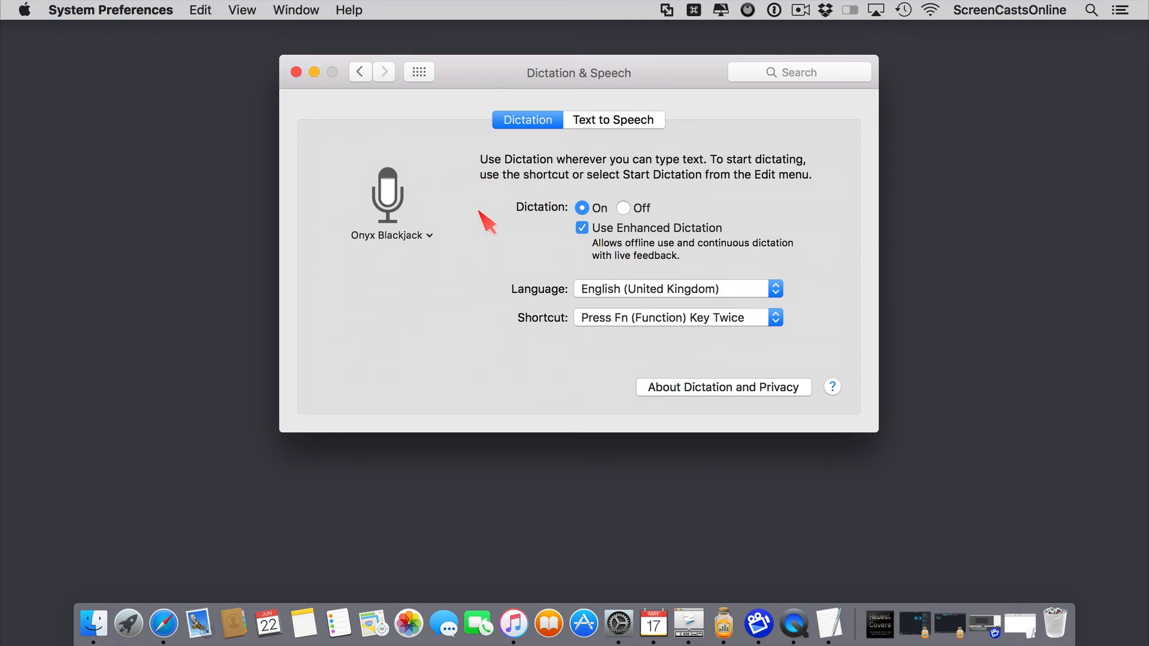
mouse_move(450, 242)
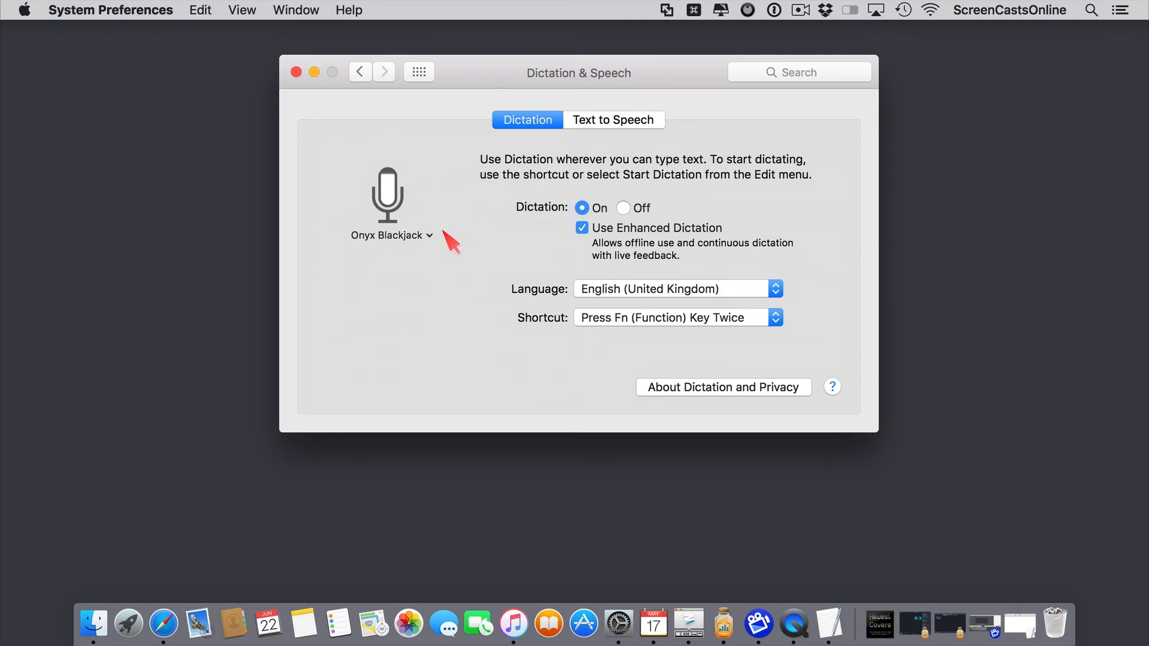
click(391, 235)
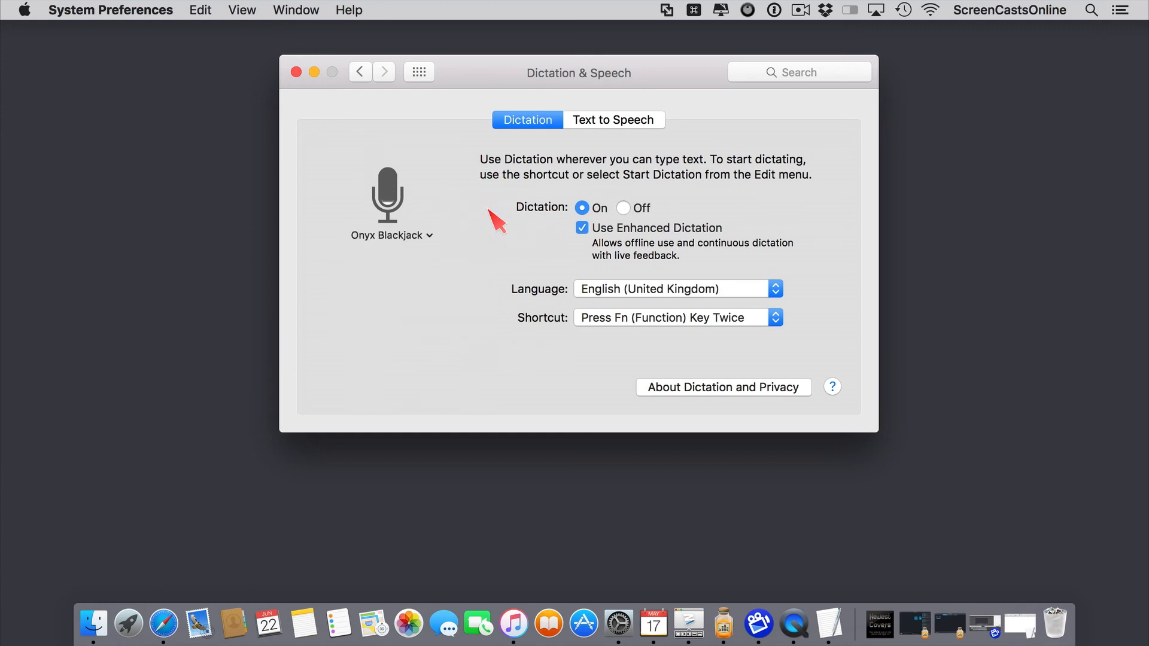
mouse_move(661, 303)
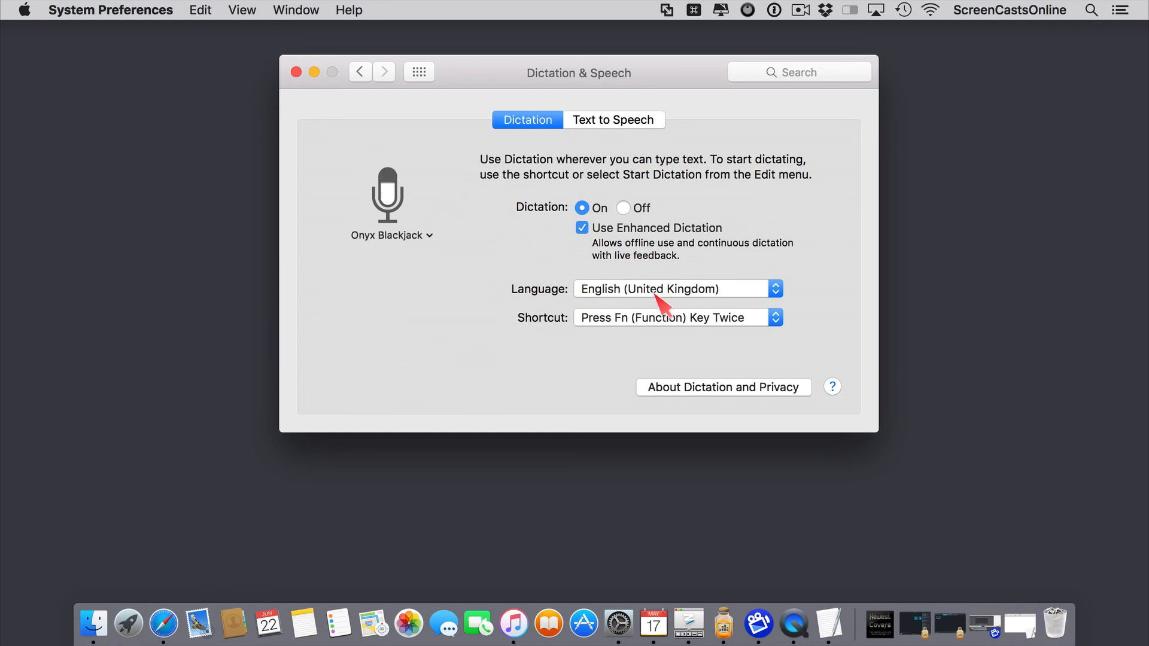
mouse_move(720, 338)
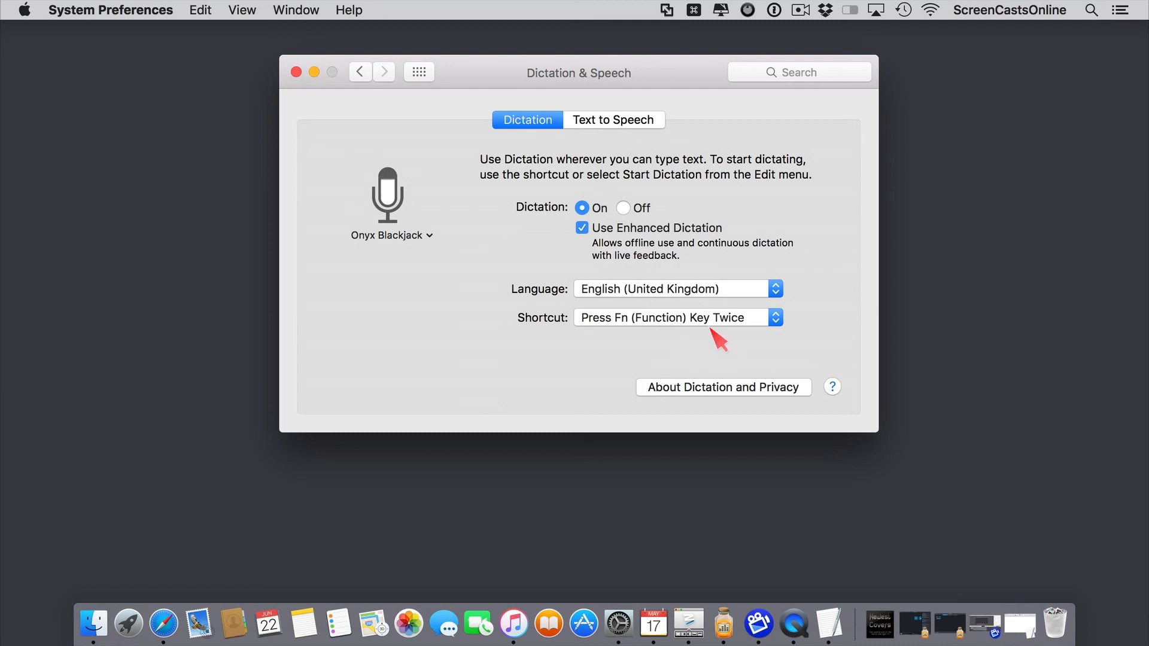
mouse_move(732, 330)
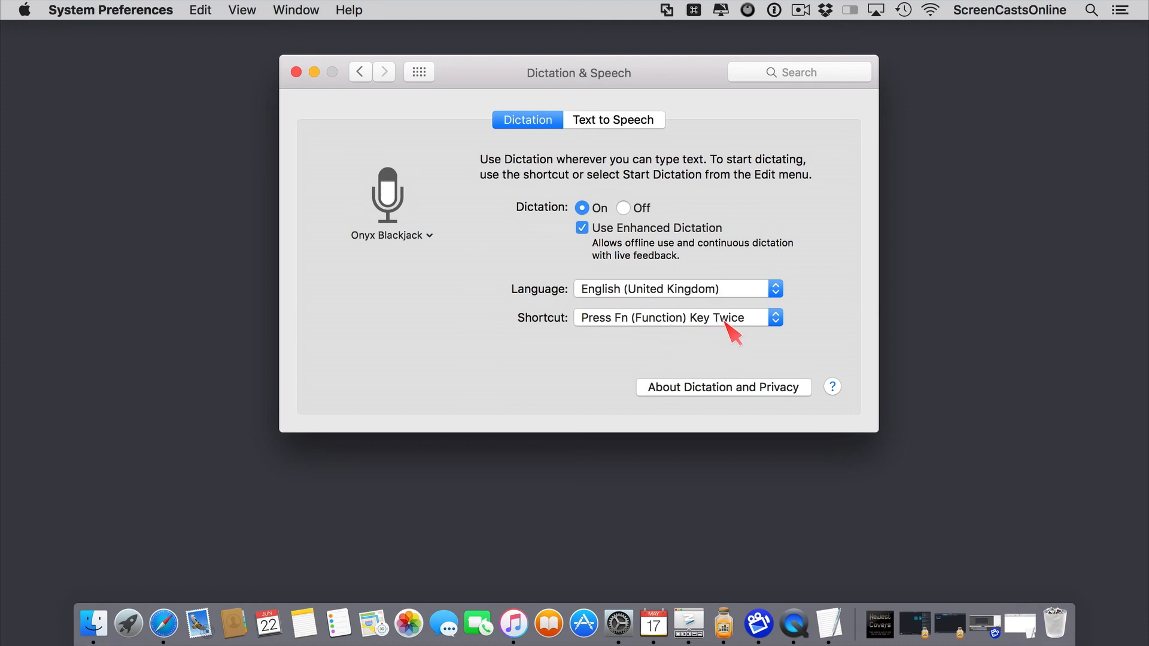
click(774, 317)
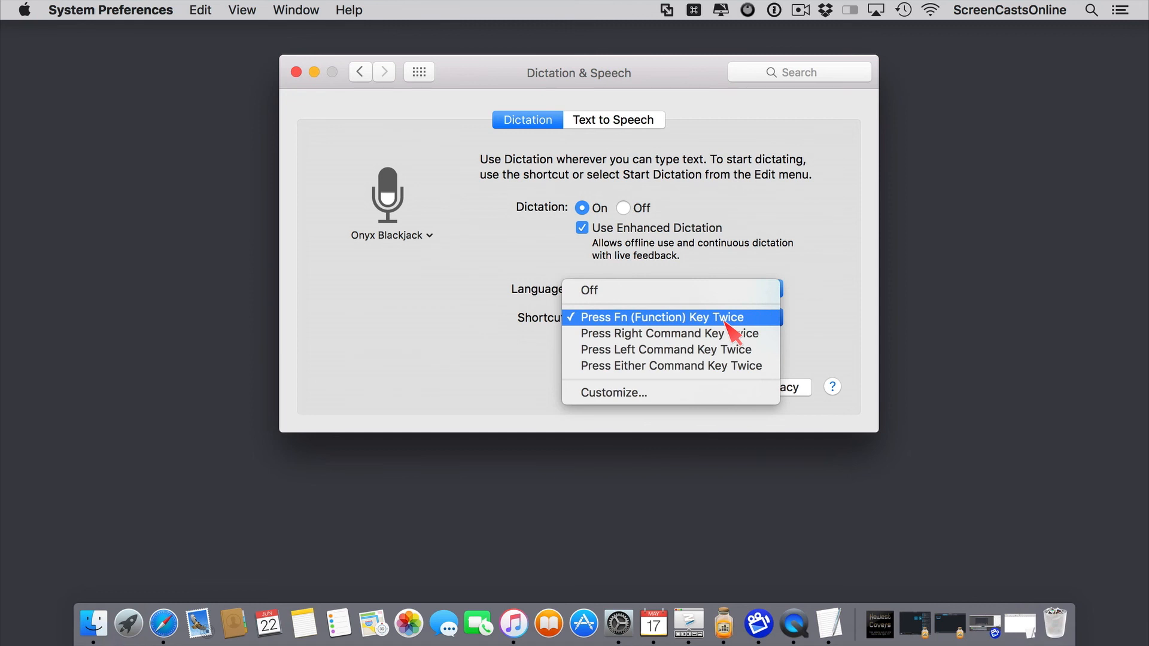
click(661, 318)
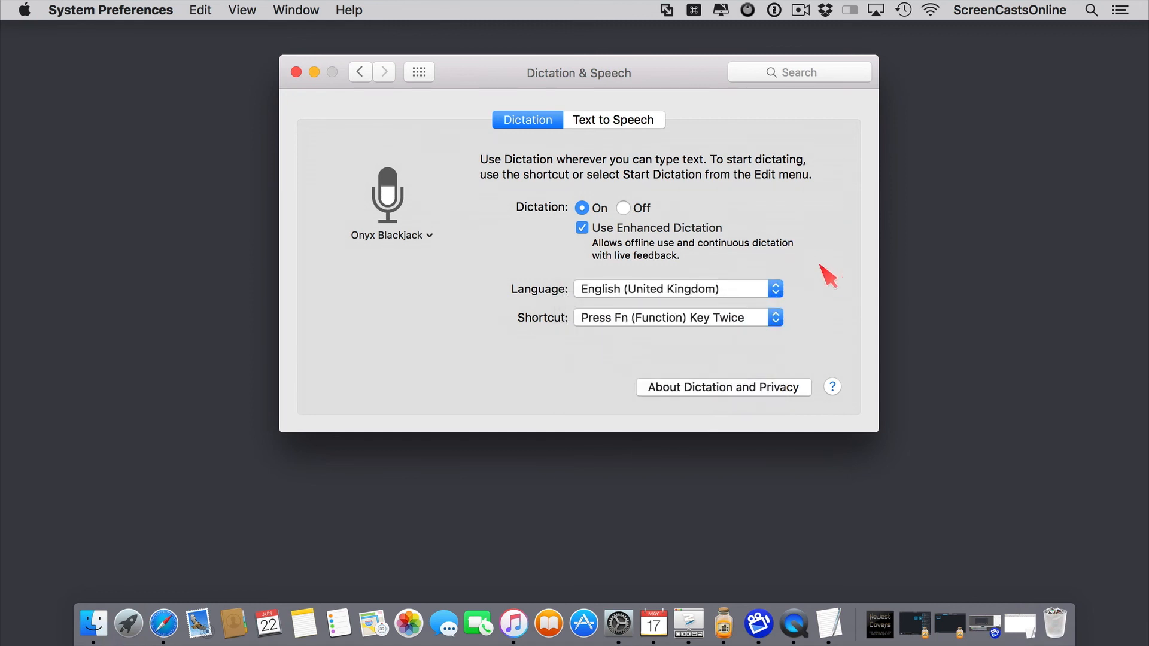
mouse_move(322, 97)
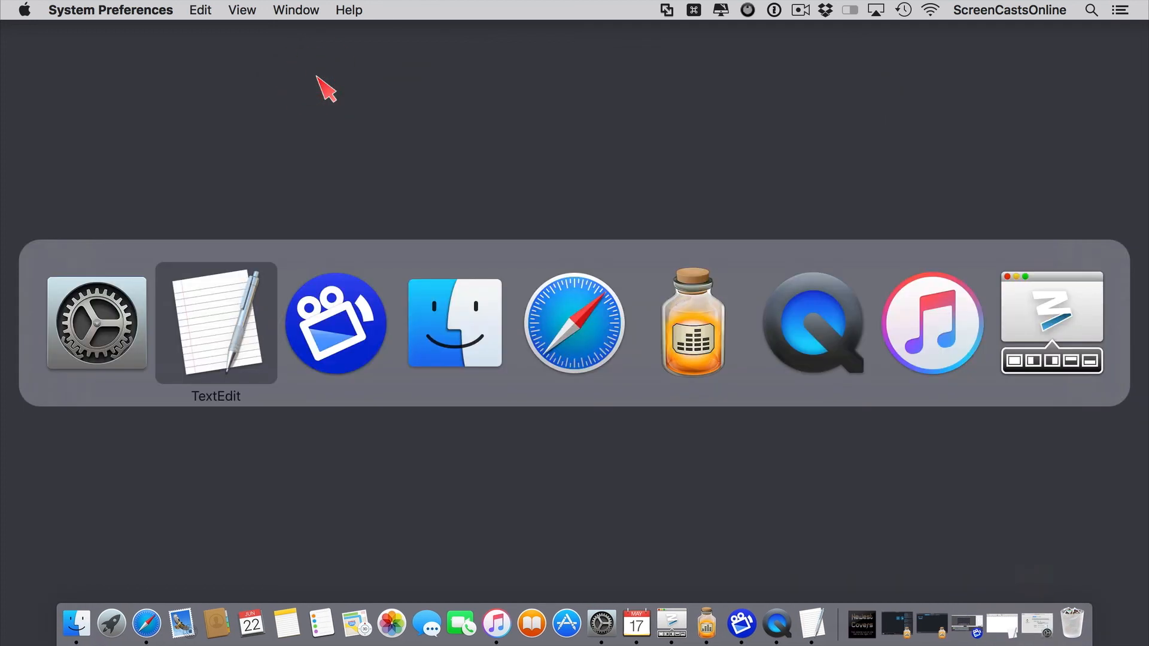
Dictate 'My name is Donna Mc' and 'This is some test dictation using OS X' into the blank document
click(216, 325)
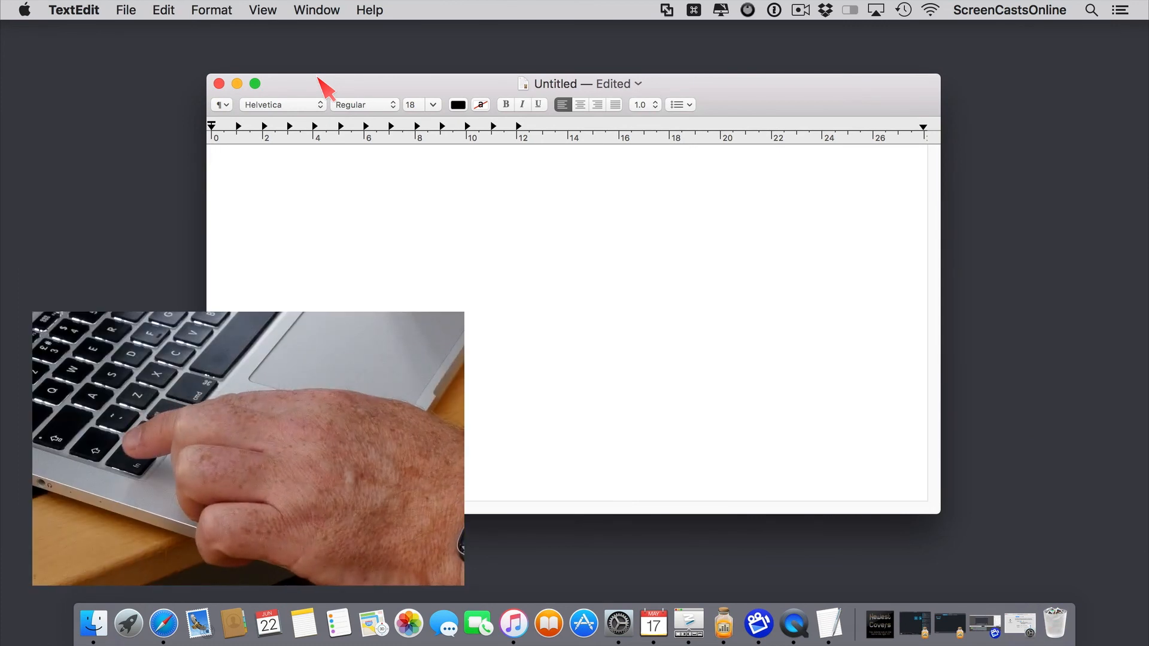
key(fn)
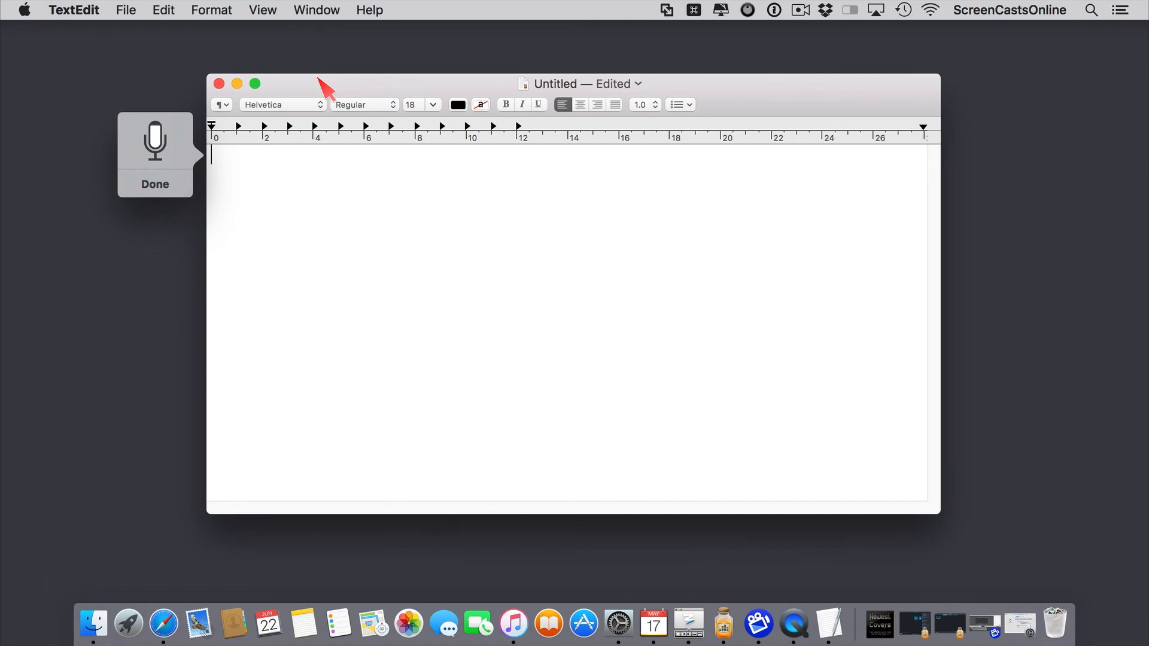
text(My name is Donna McAllister.)
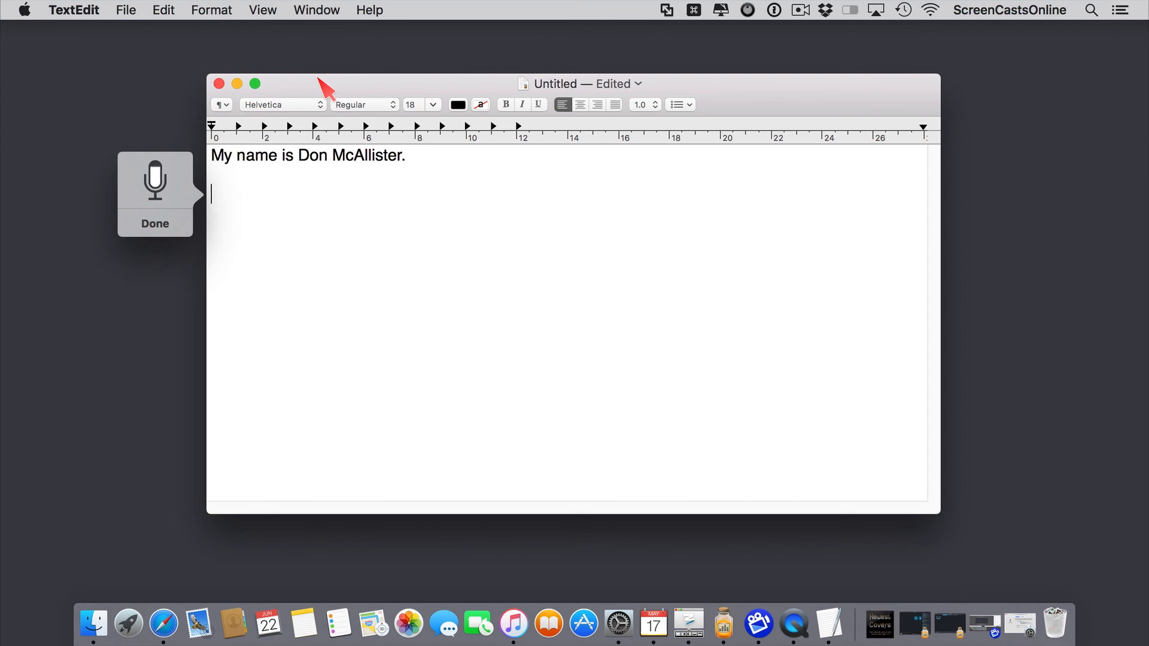
text(This is some test dictation)
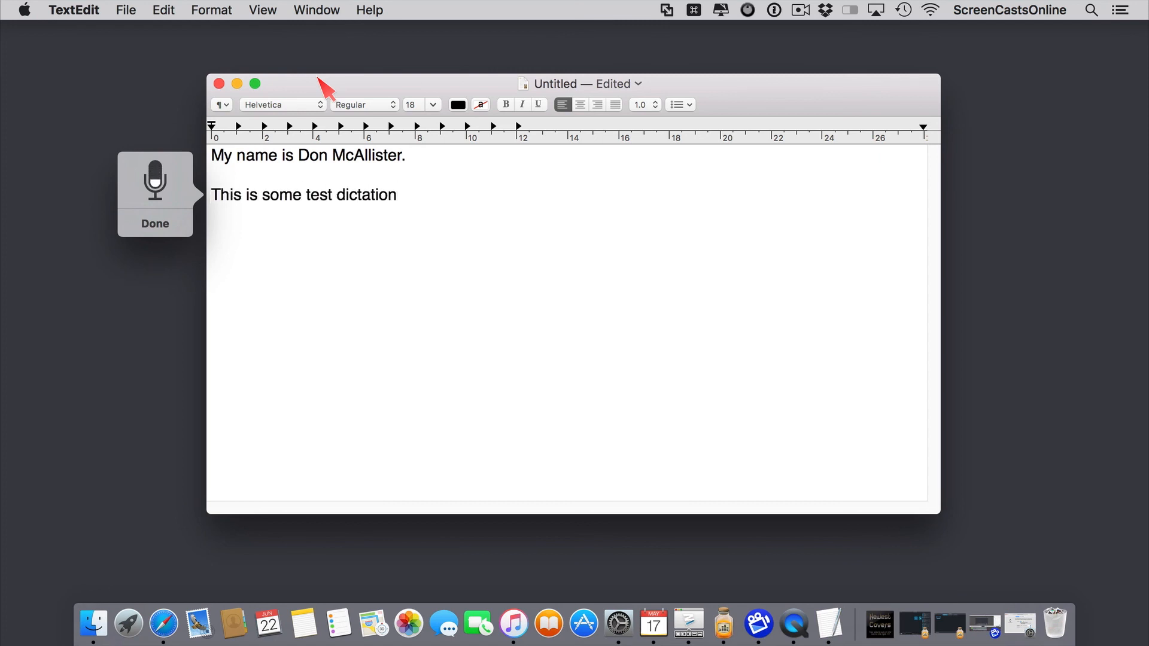
text(using OS X.)
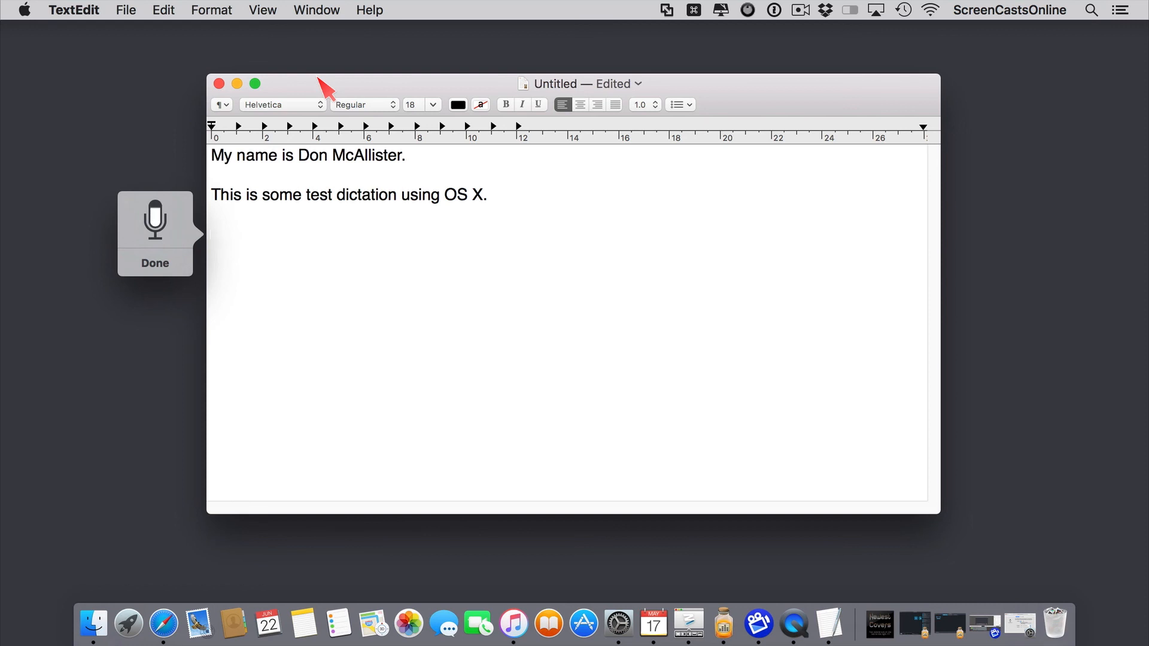
Dictate 'As you can see, it works exceedingly well!' and finish with Done
text(As you can see, it works exceedingly well)
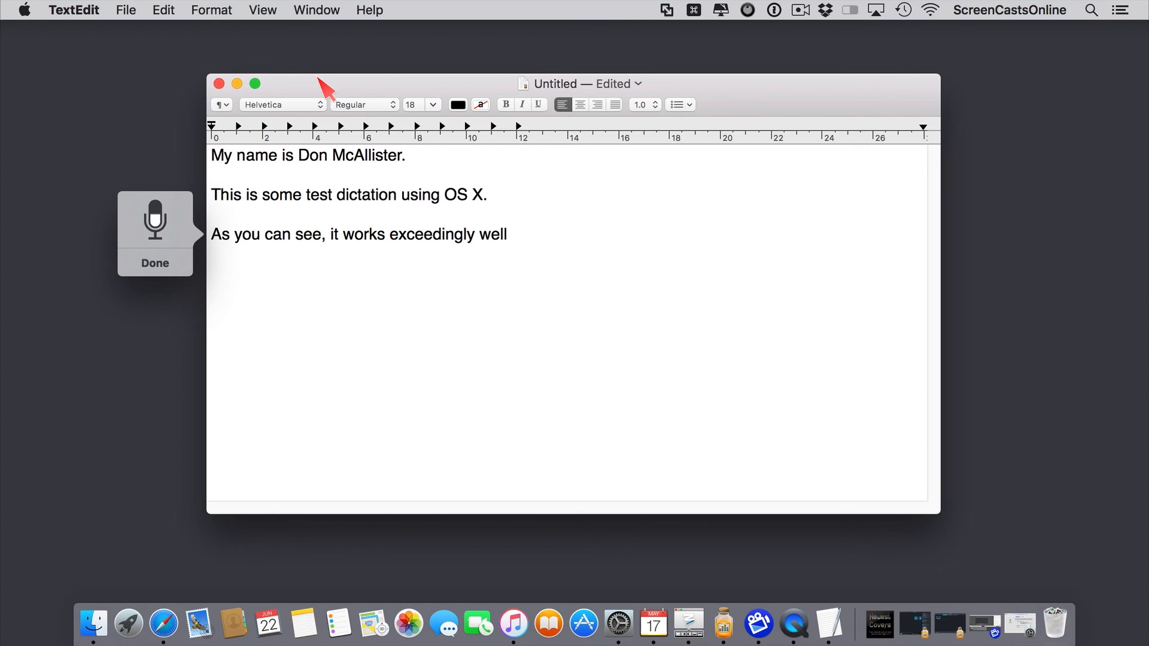
text(!)
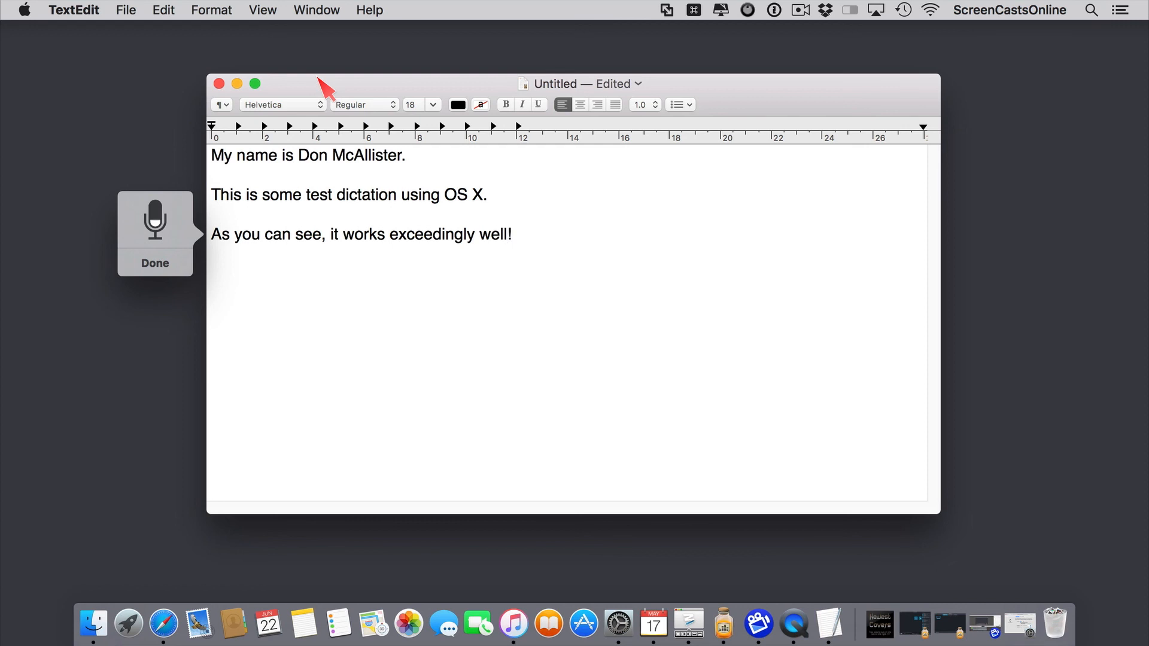
click(154, 263)
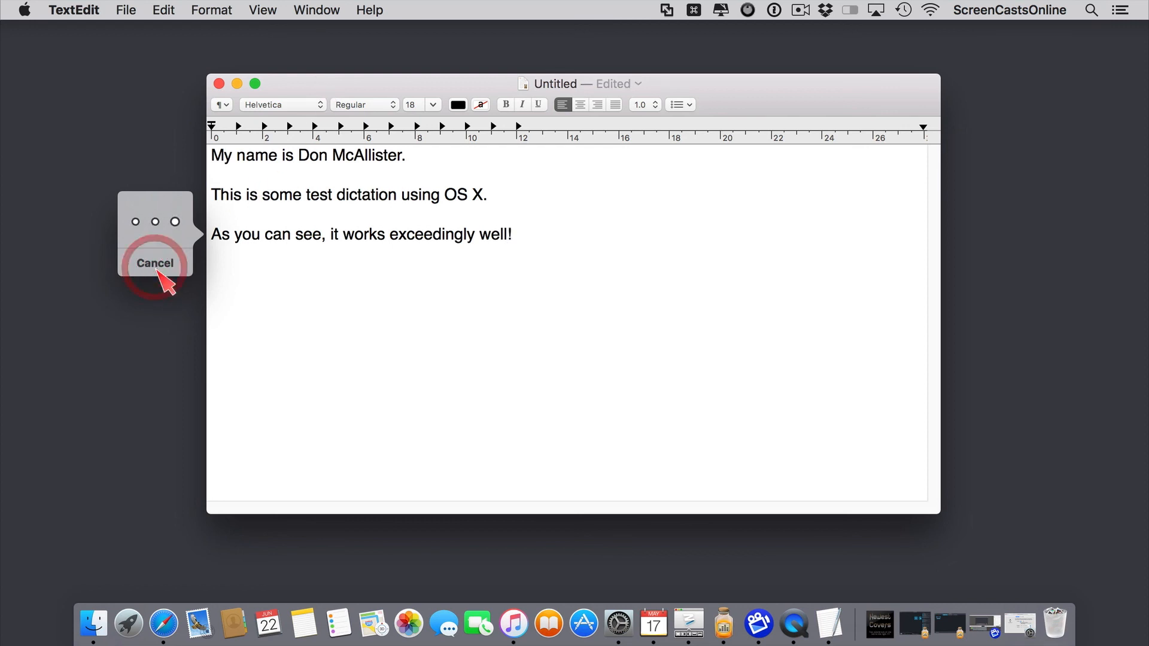
click(154, 263)
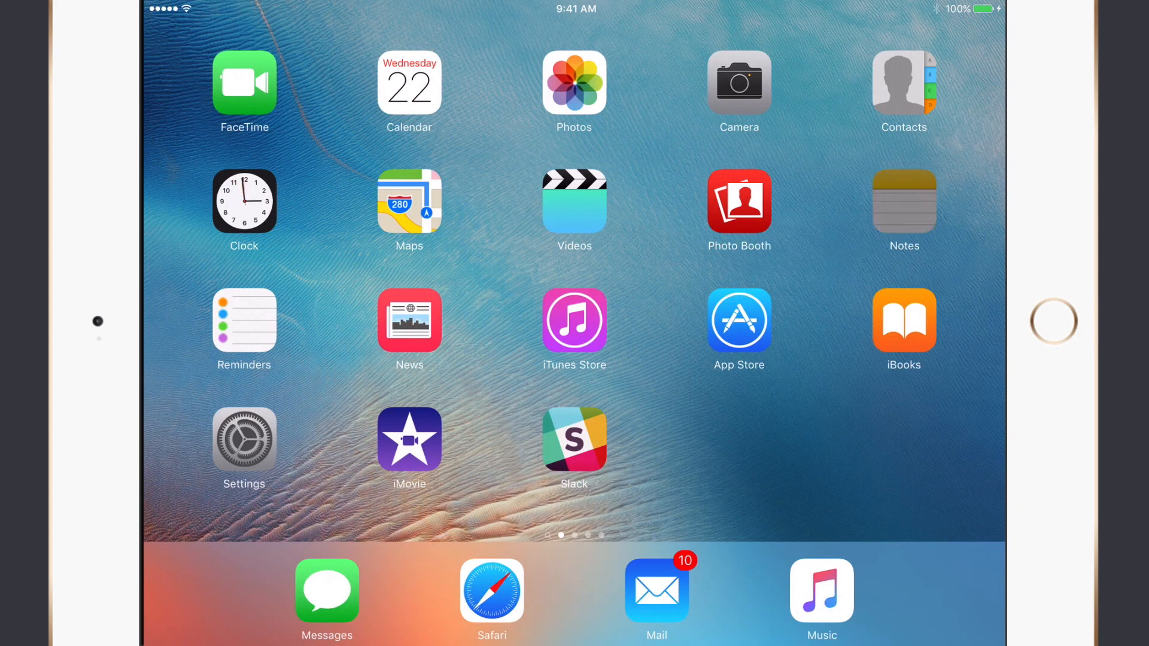
Launch Notes on the iPad so a new empty note is ready for input
click(902, 203)
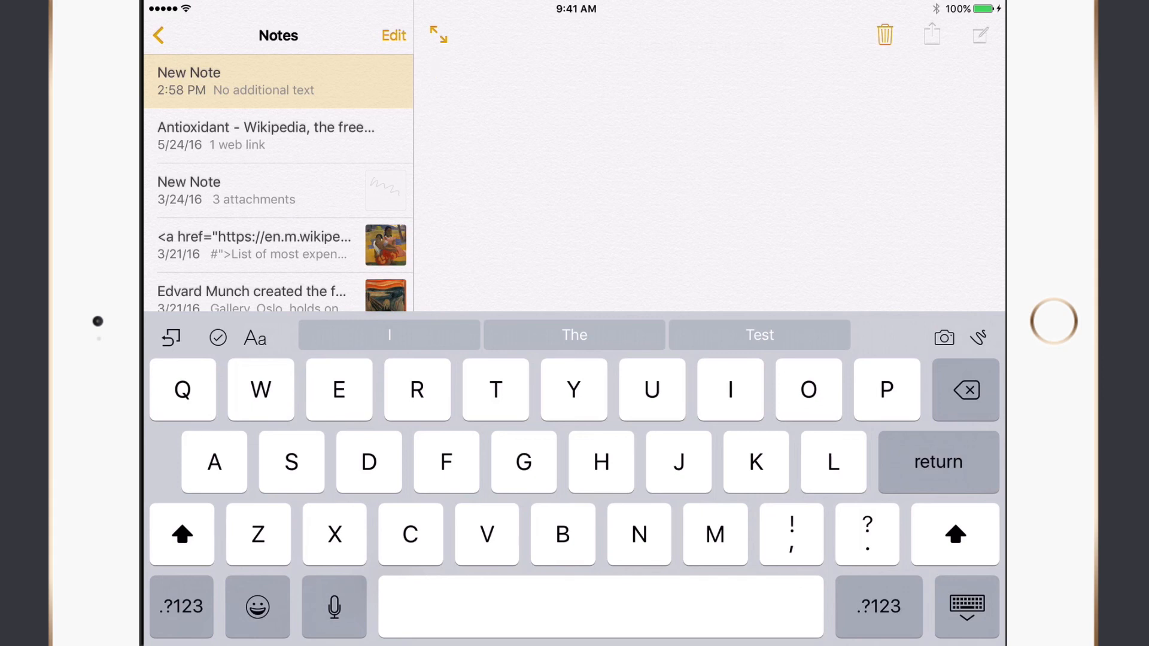
Dictate 'My name is Don McAllister.' and 'This is some test dictation using iOS' into the note
click(334, 607)
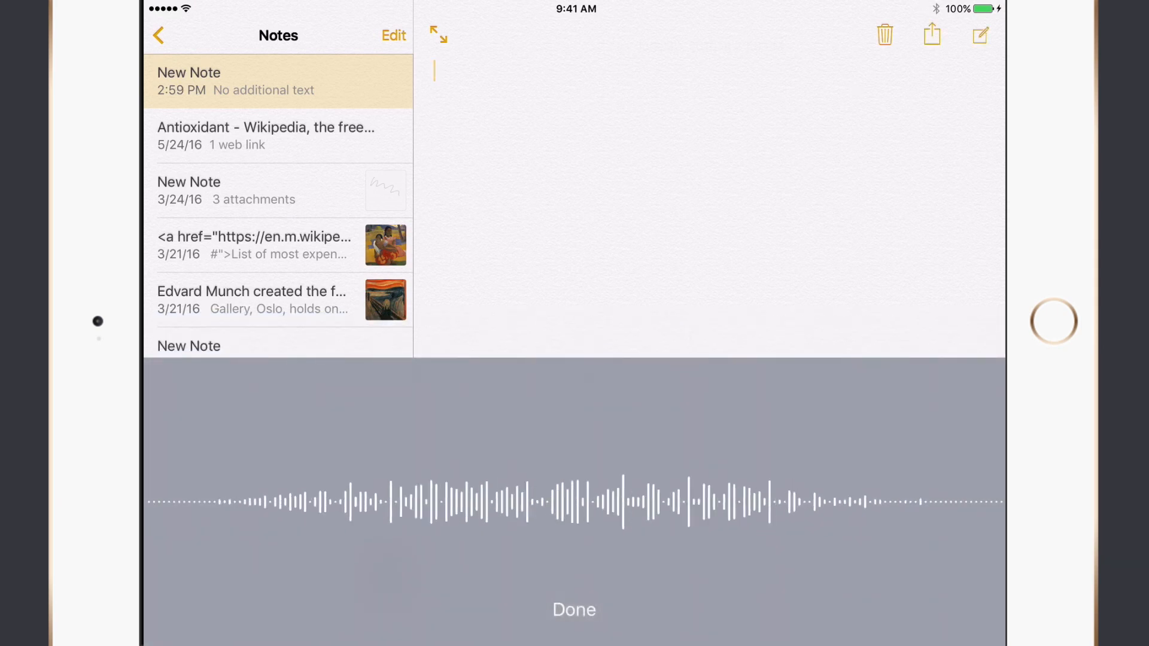
text(My name is)
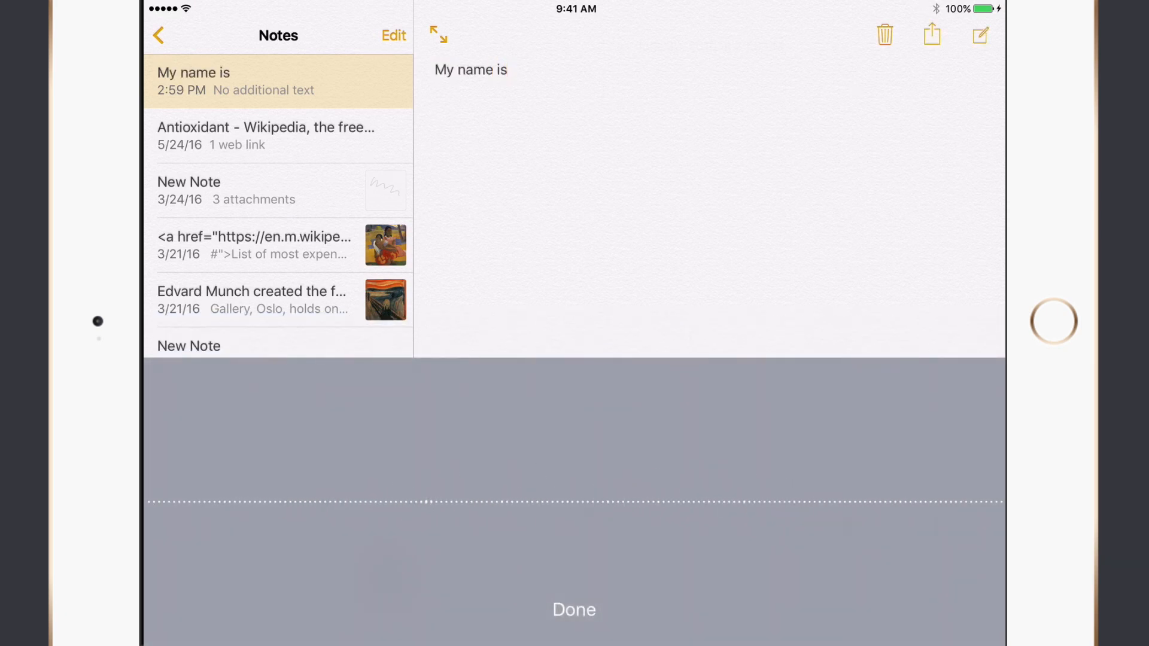
text(Don McAllister)
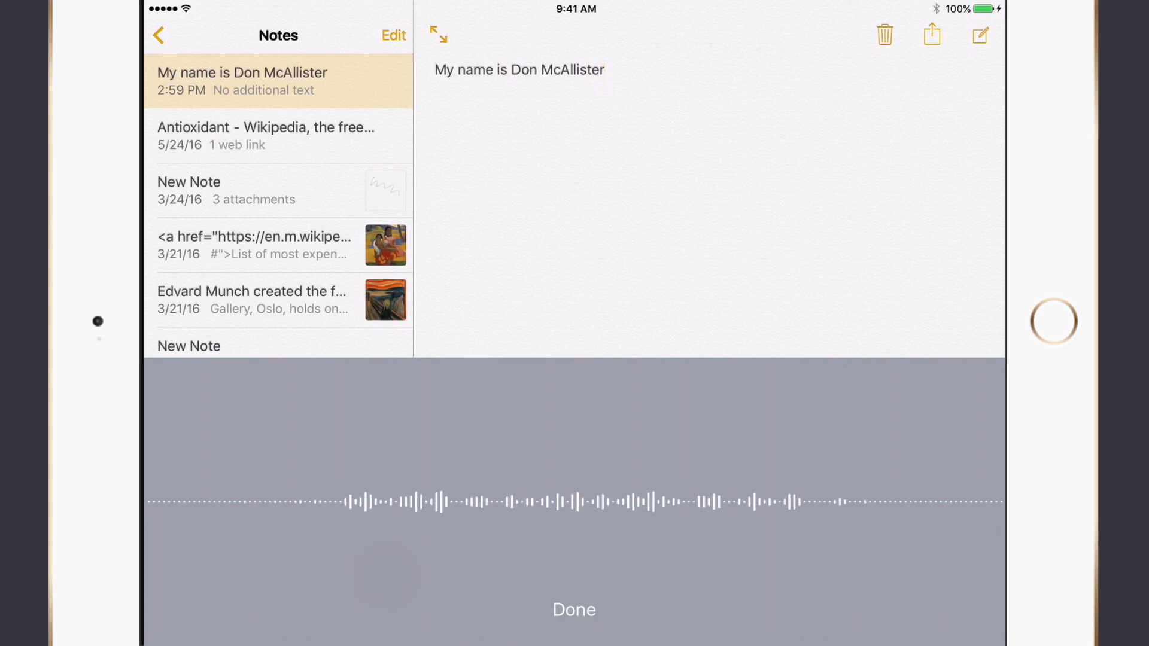
text(.)
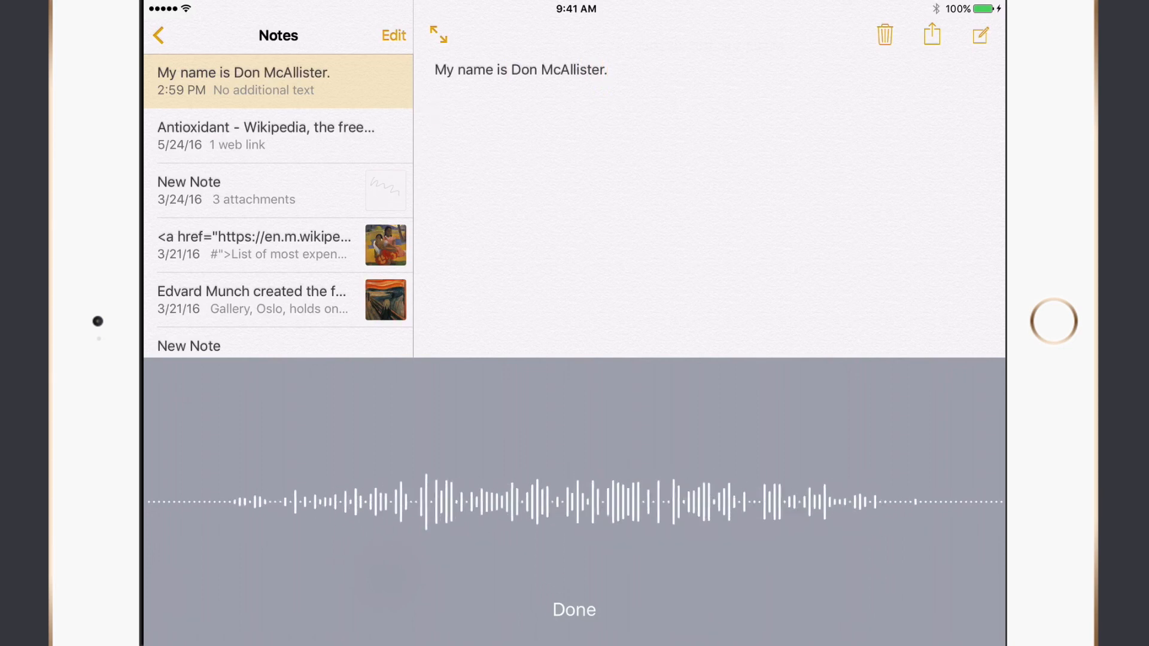
text(This is some test dictation)
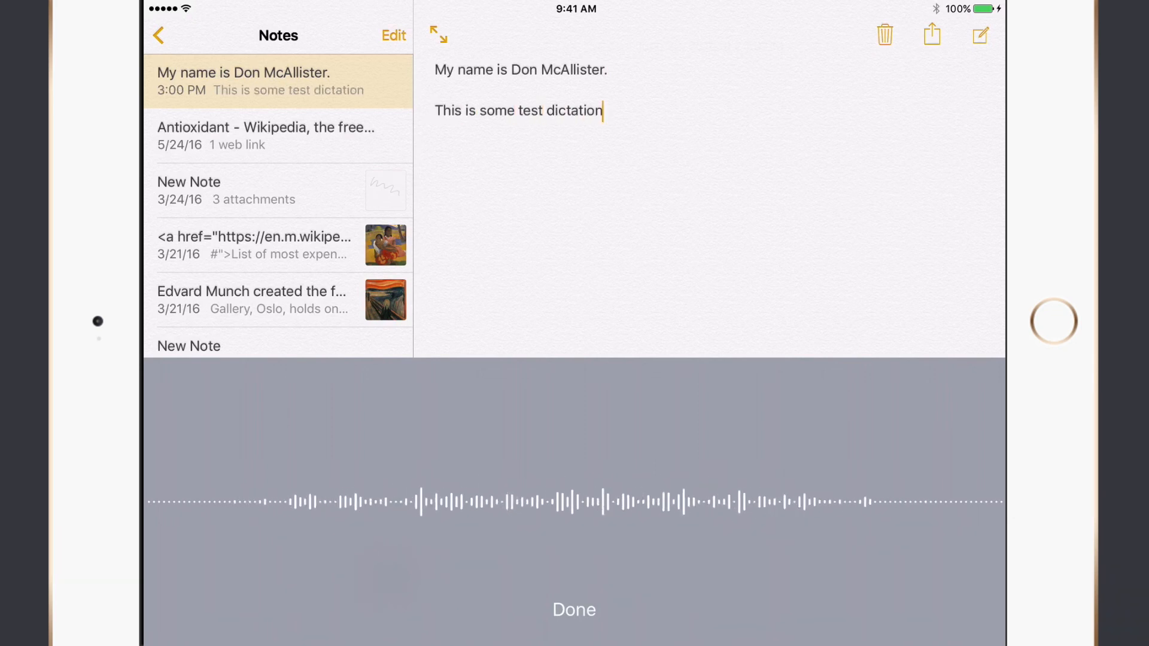
text(using iOS.)
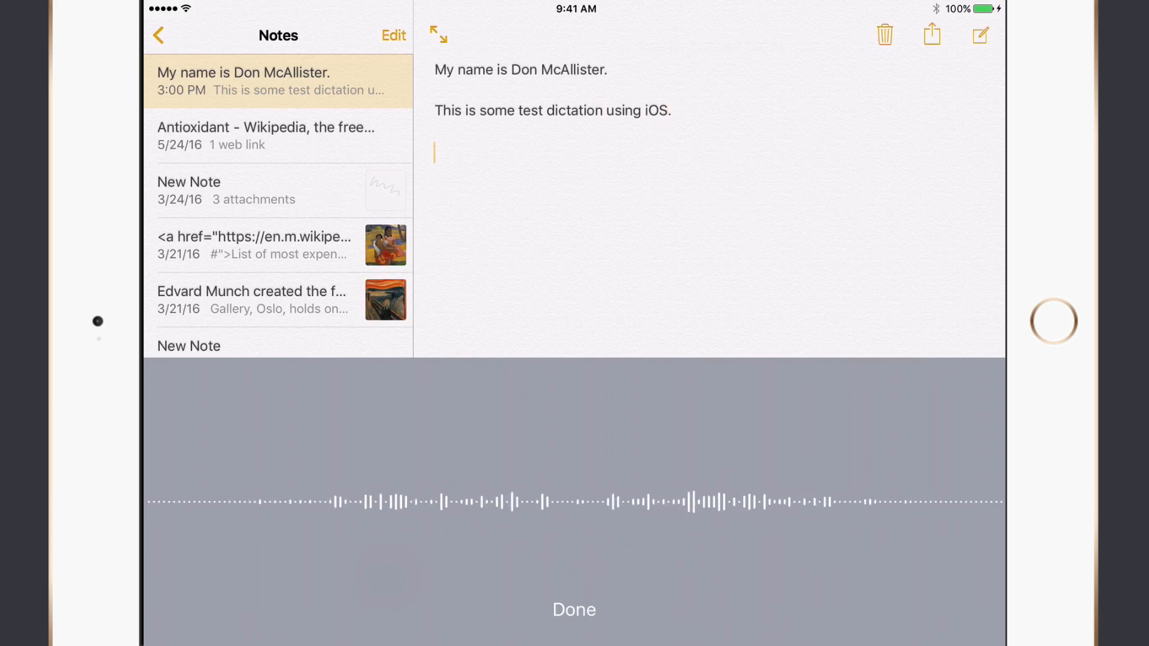
Dictate the closing sentence 'As you can see this also works exceptionally well!'
text(As you can see)
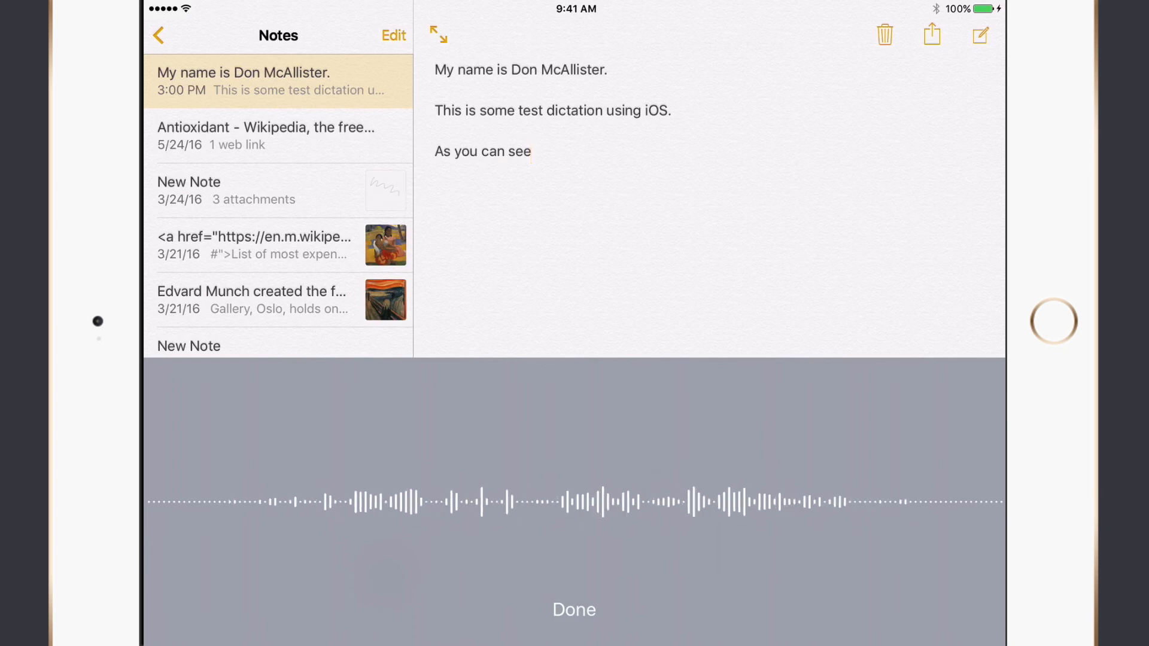
text(this also works exceptionally well)
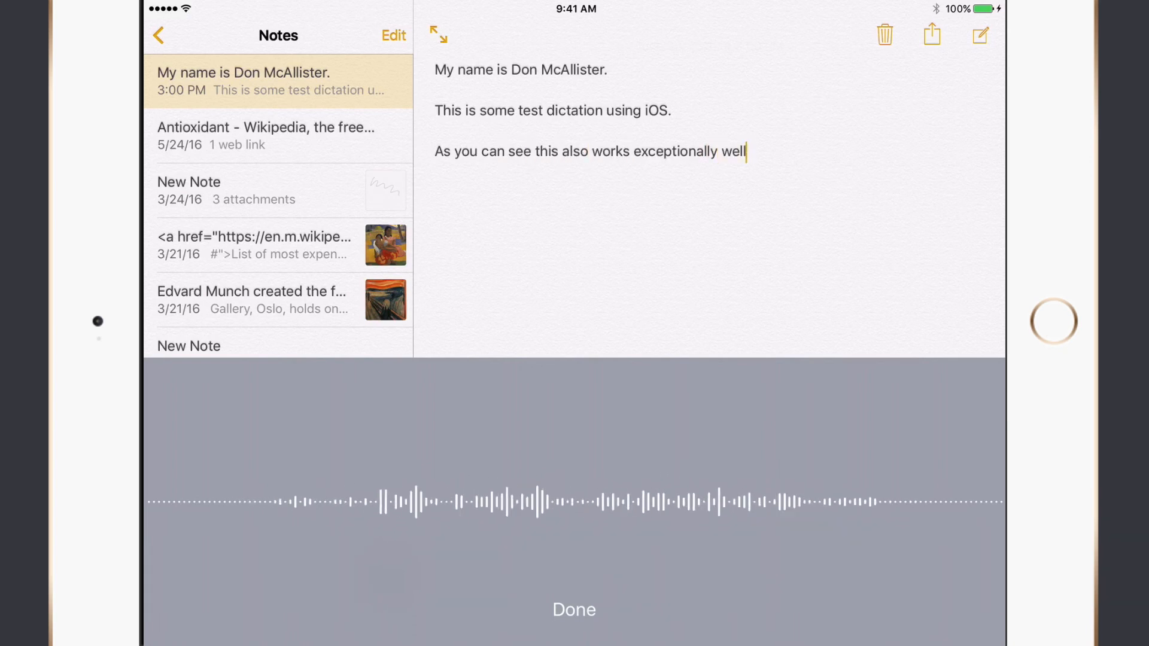
text(!)
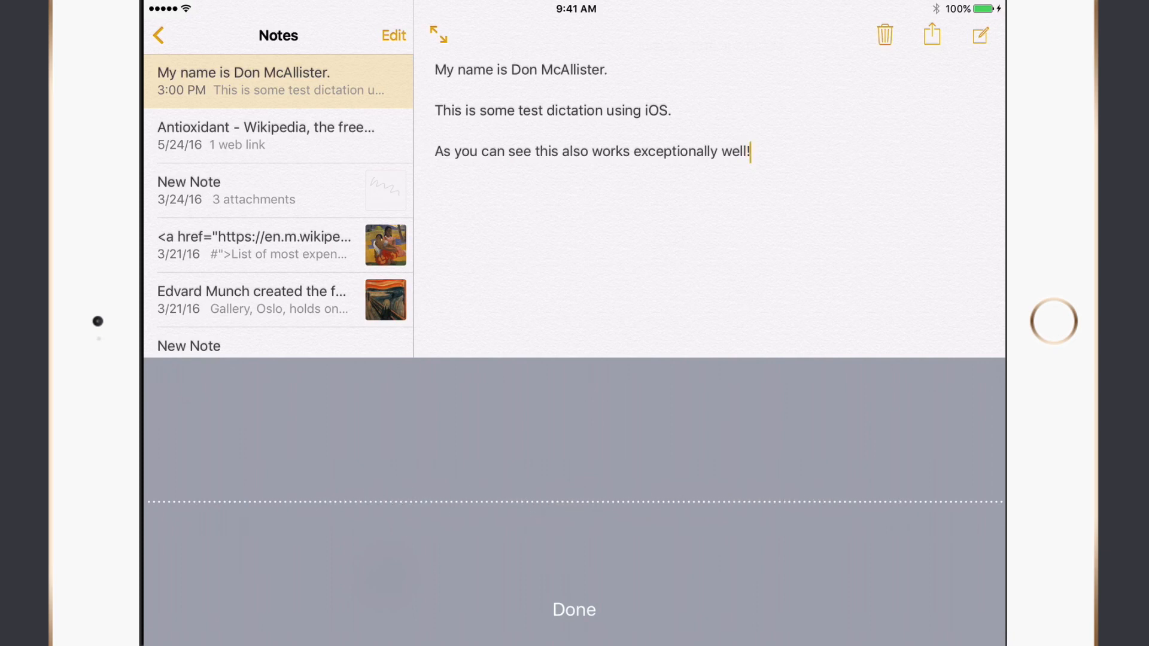